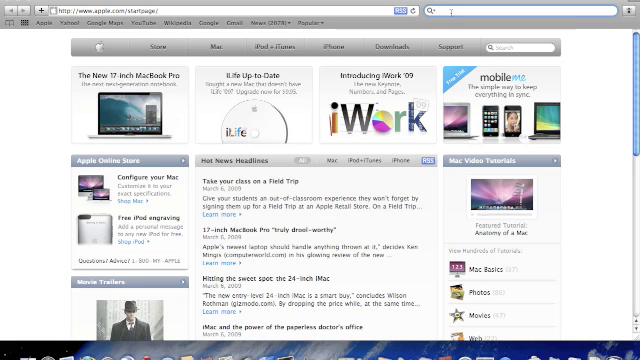
# - Search Google for 'dock library' and scroll through the results
pyautogui.write('dock library')
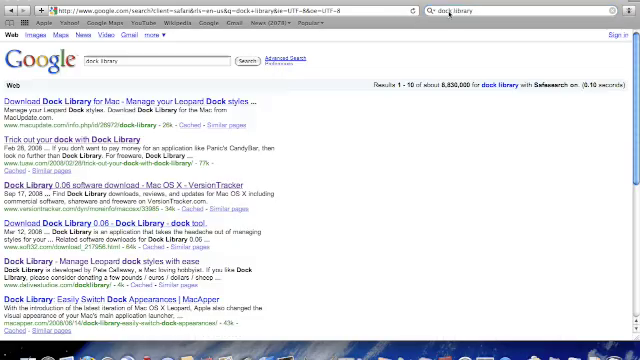
pyautogui.scroll(-3)
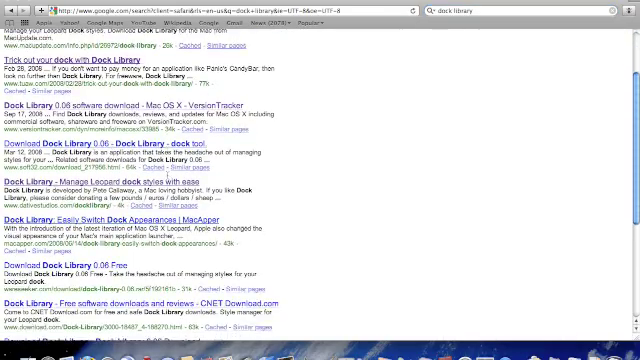
pyautogui.scroll(-3)
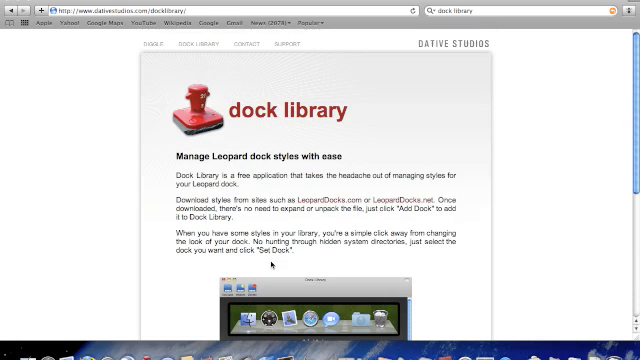
# - Scroll through the Dative Studios Dock Library page describing the Leopard dock style manager
pyautogui.scroll(-3)
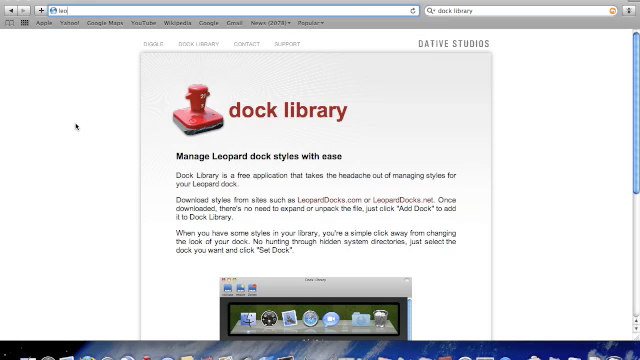
# - Go to leoparddocks.com and download the Infinite dock style by Truman
pyautogui.write('leoparddocks.com/index.php')
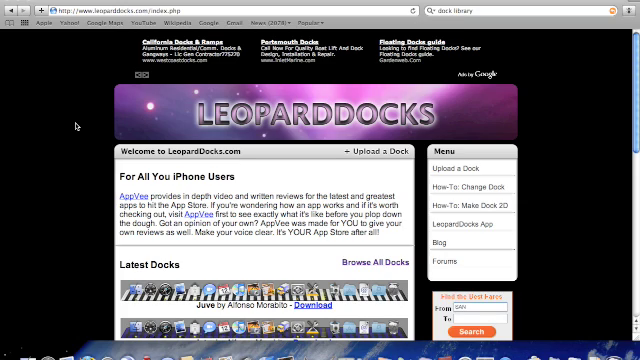
pyautogui.scroll(-3)
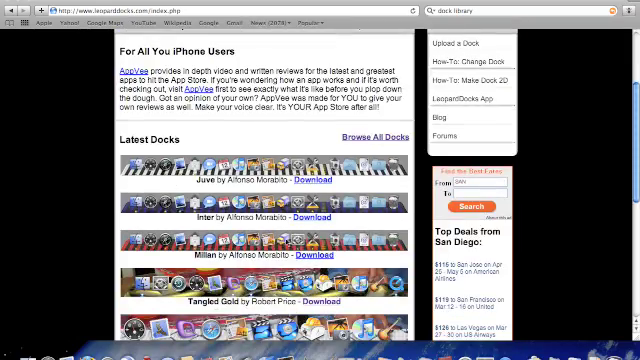
pyautogui.scroll(-3)
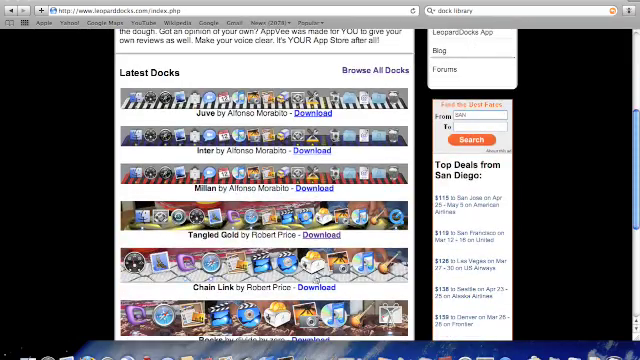
pyautogui.scroll(-3)
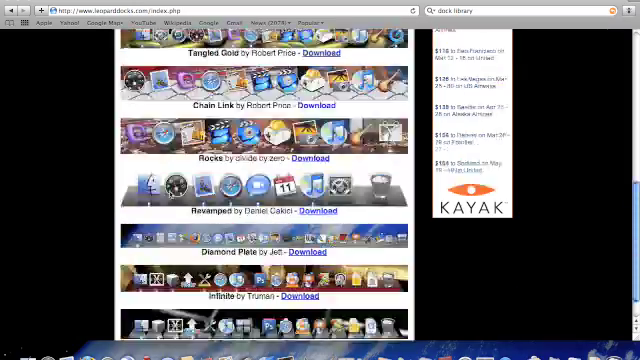
pyautogui.scroll(-3)
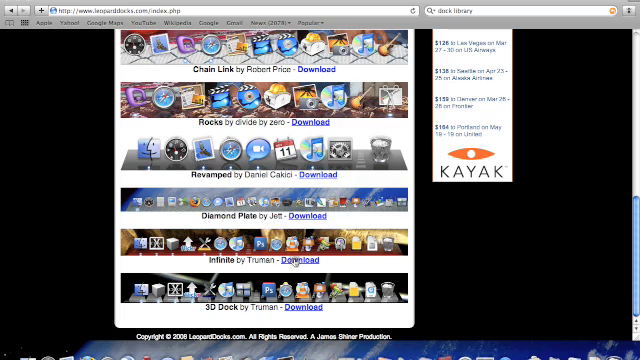
pyautogui.click(303, 257)
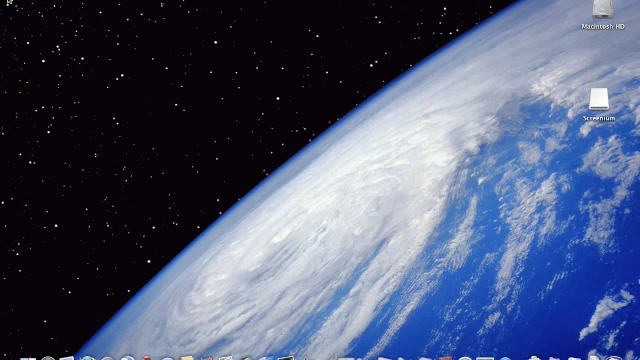
pyautogui.moveTo(117, 291)
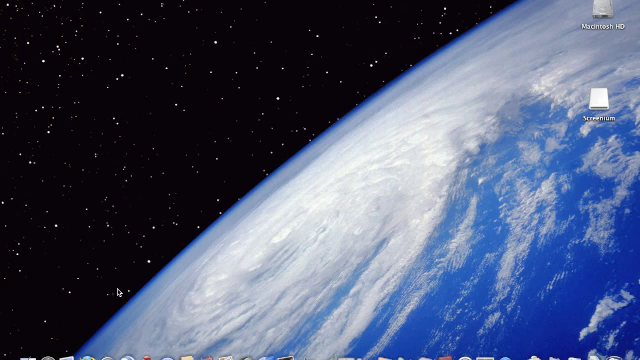